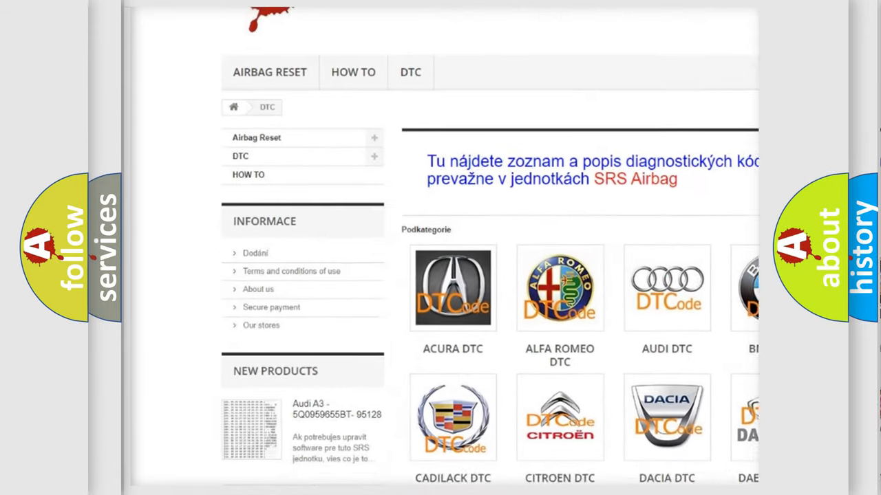
scroll(down, 3)
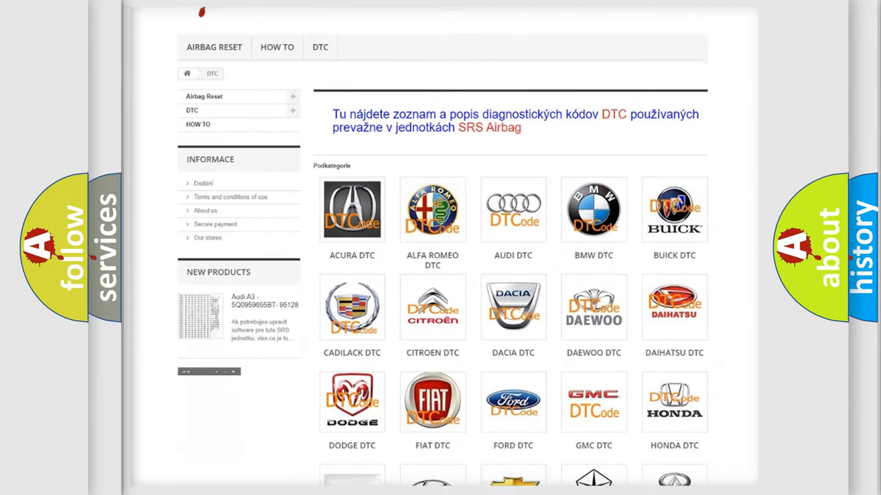
scroll(down, 3)
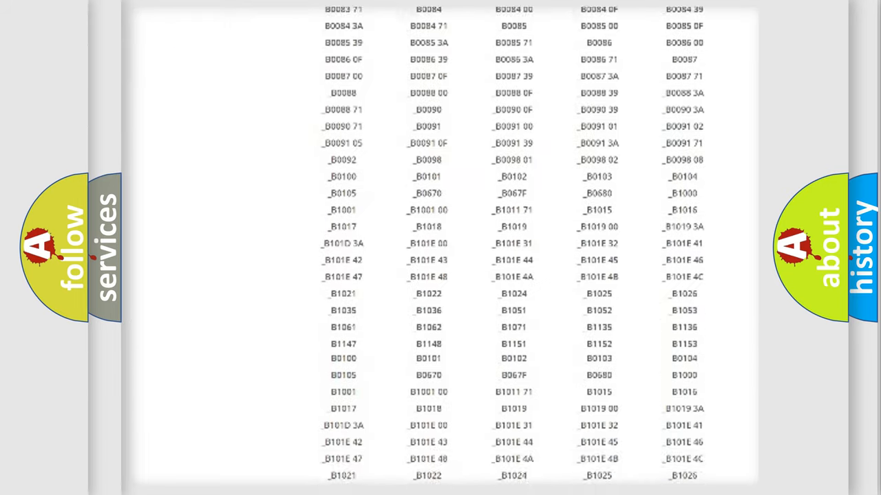
scroll(down, 3)
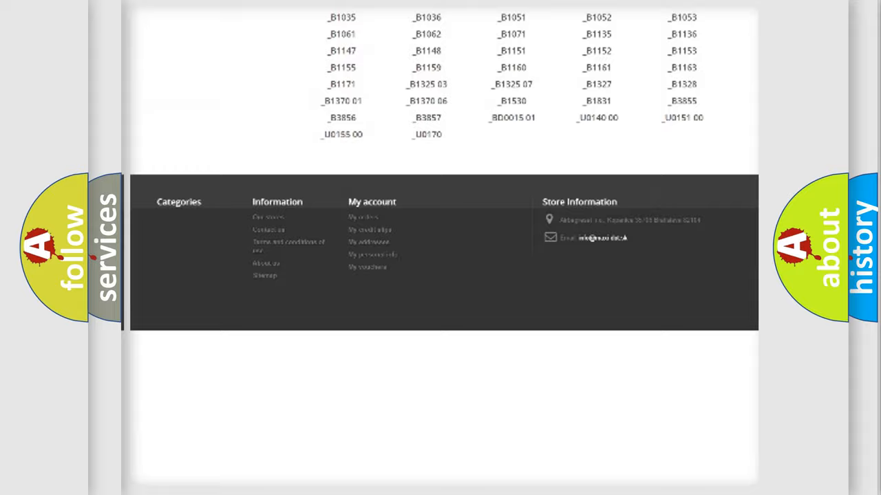